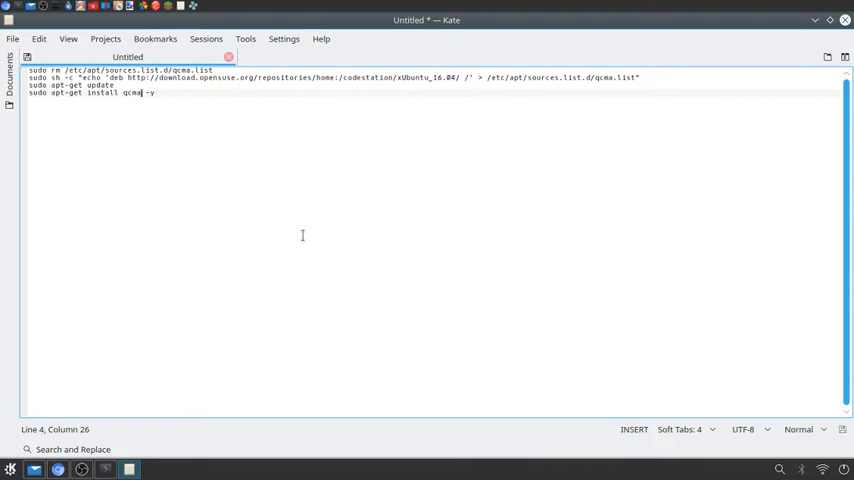
mouse_move(146, 120)
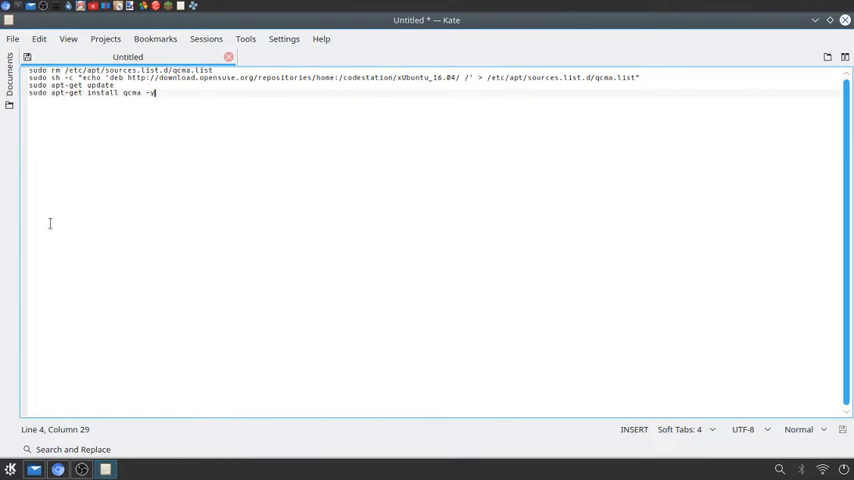
- Launch a Konsole terminal window from the panel
click(10, 468)
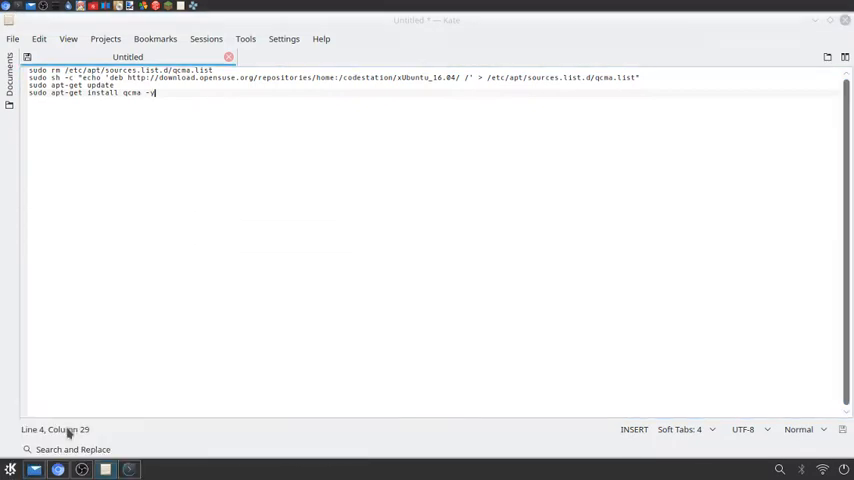
- Run the sudo rm command removing the old qcma source list, entering the password
click(128, 468)
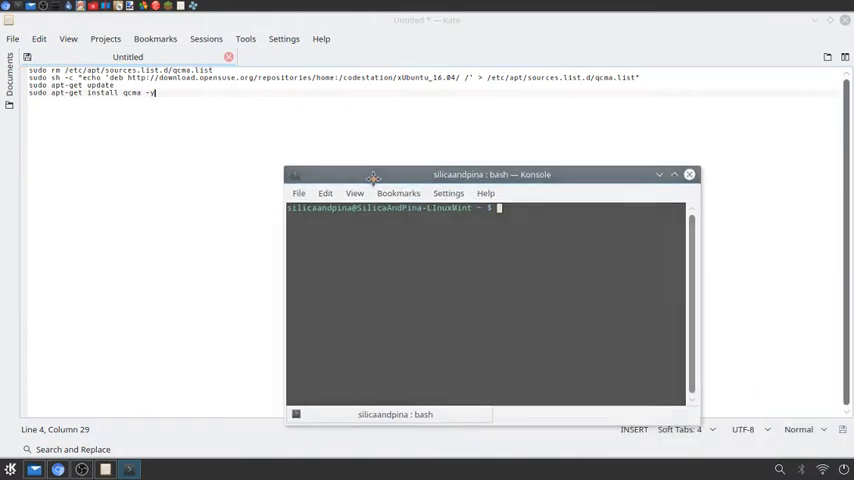
click(688, 174)
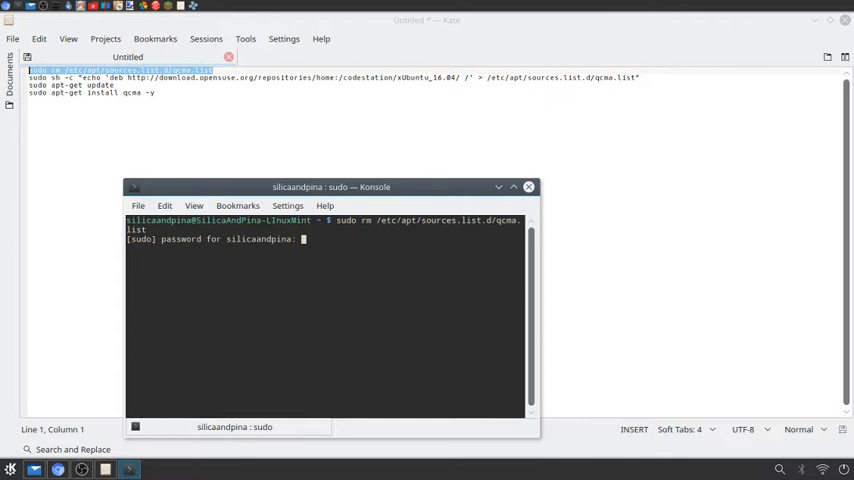
key(Return)
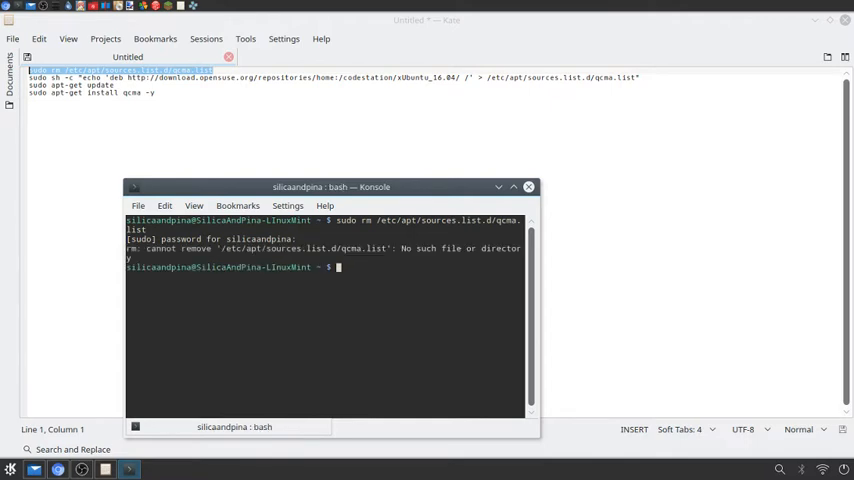
mouse_move(248, 300)
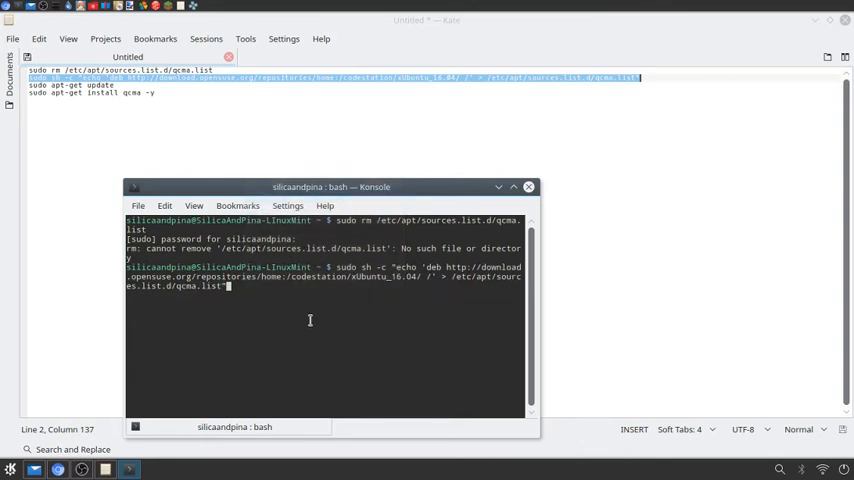
- Run the echo command adding the openSUSE QCMA repository, then copy the update command from Kate
key(Return)
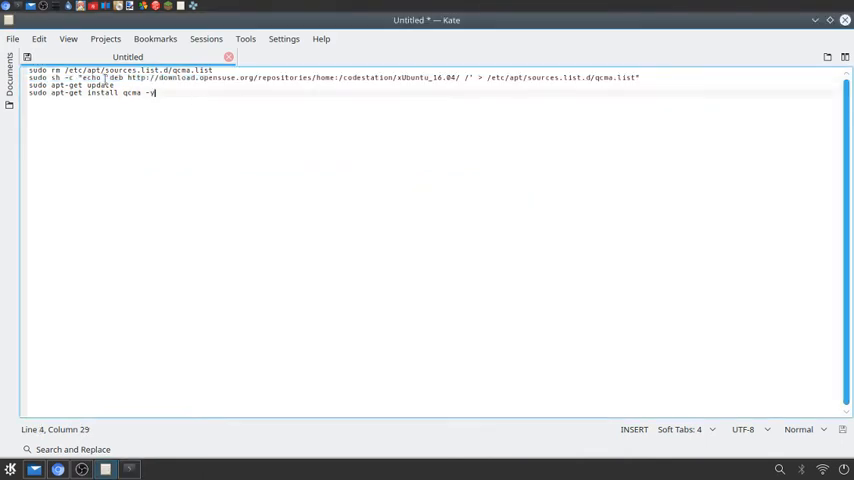
right_click(44, 84)
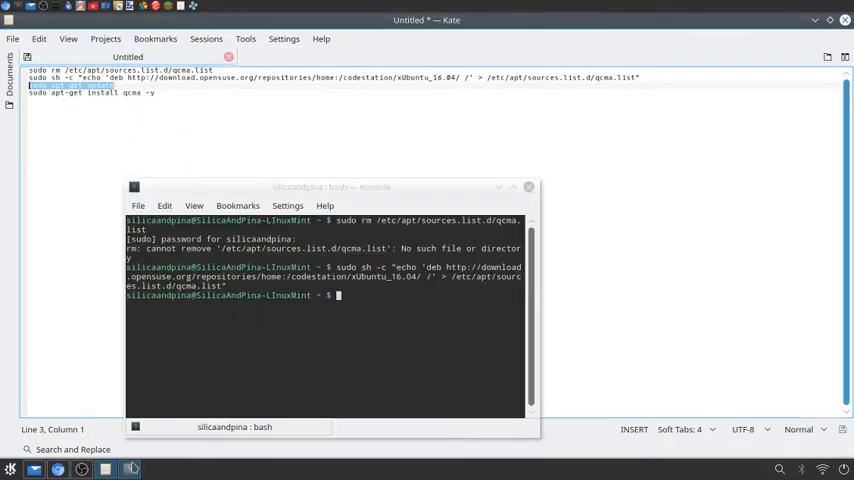
- Run 'sudo apt-get update' to refresh package lists, then paste the qcma install command
text(sudo apt-get update)
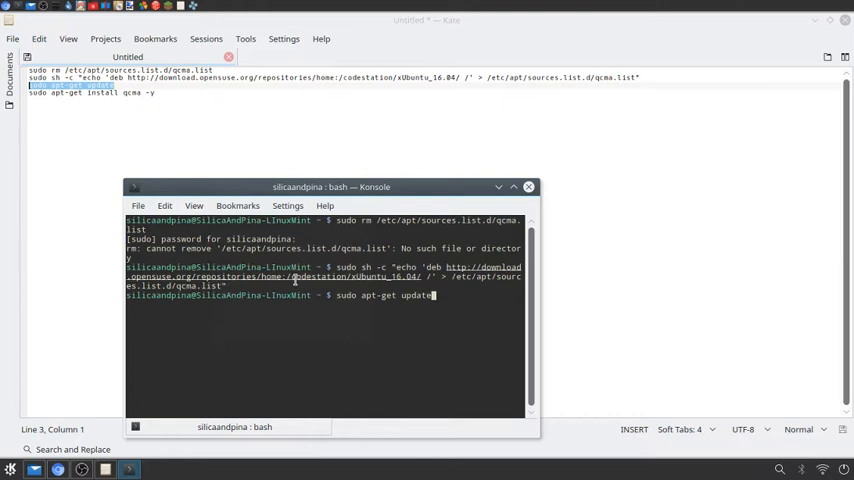
key(Return)
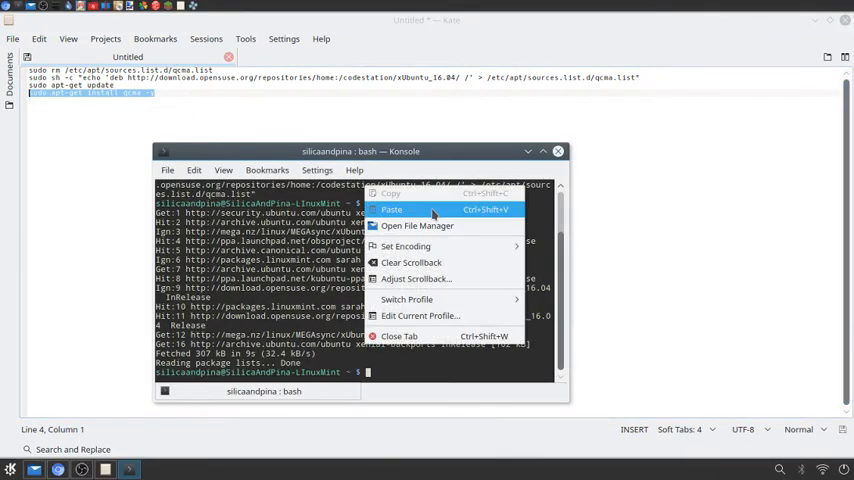
click(392, 208)
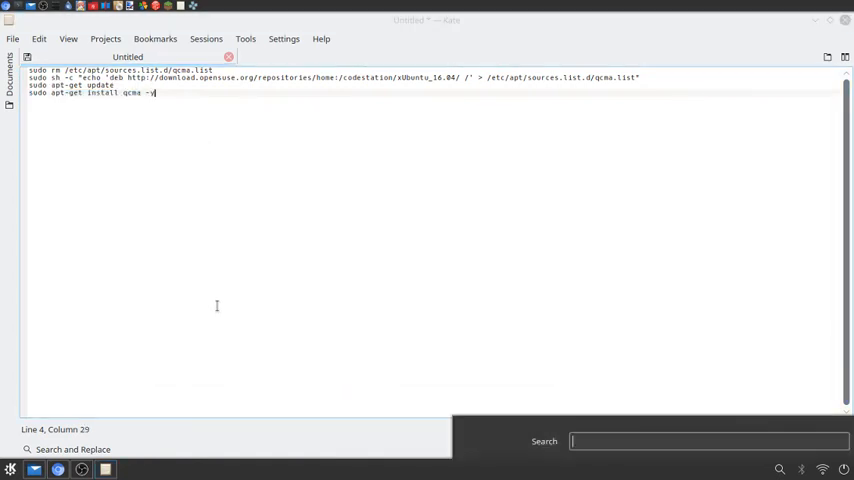
- Search the Mint menu for 'qcma' and start the installed Qcma application
text(qcma)
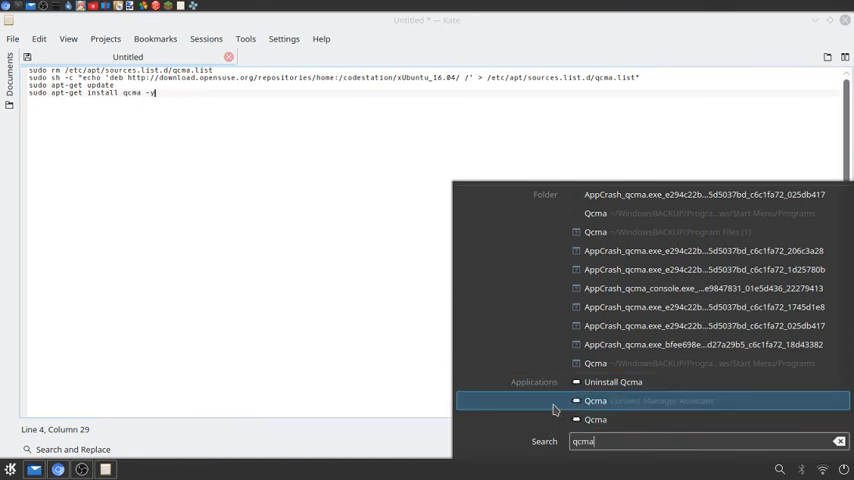
click(596, 400)
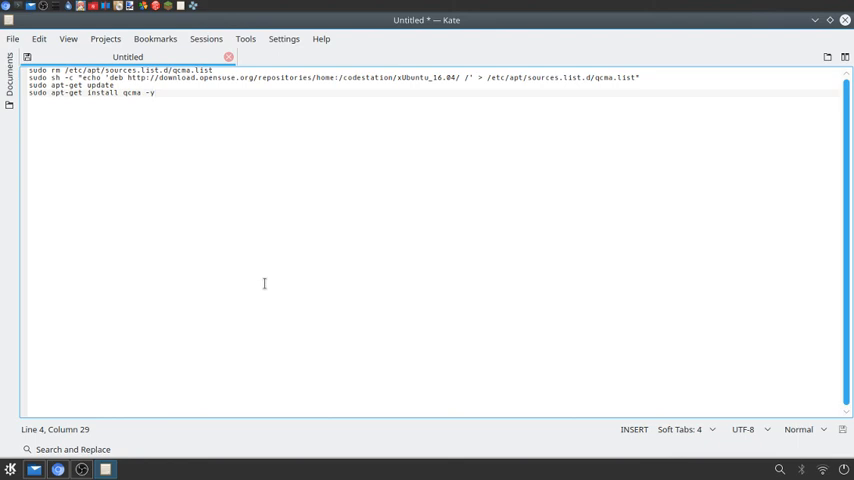
mouse_move(120, 412)
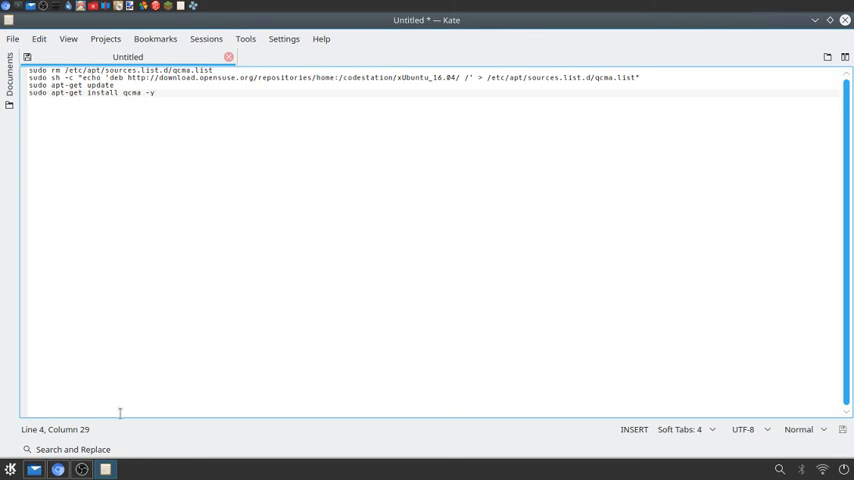